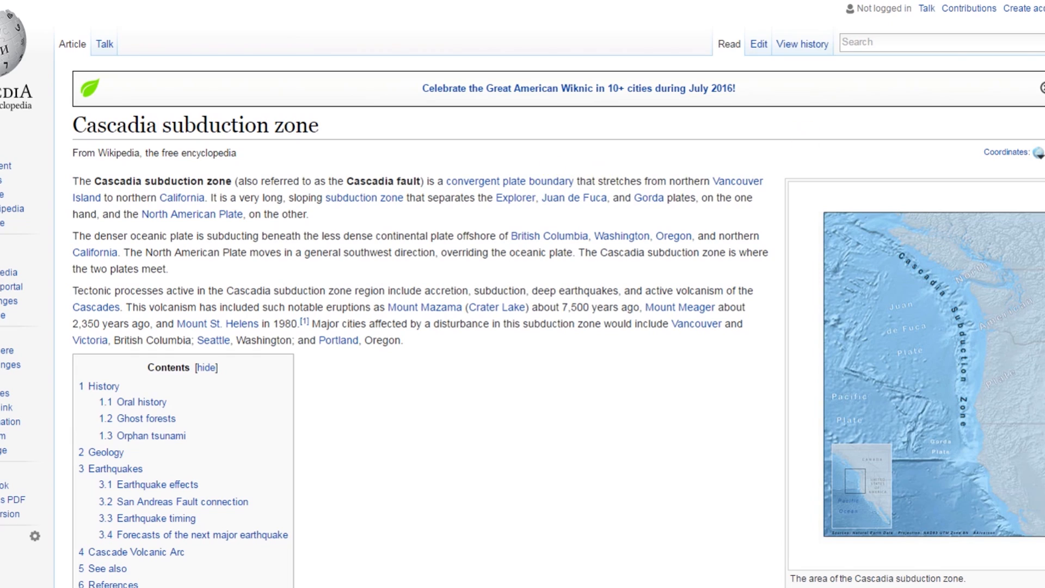
scroll(down, 3)
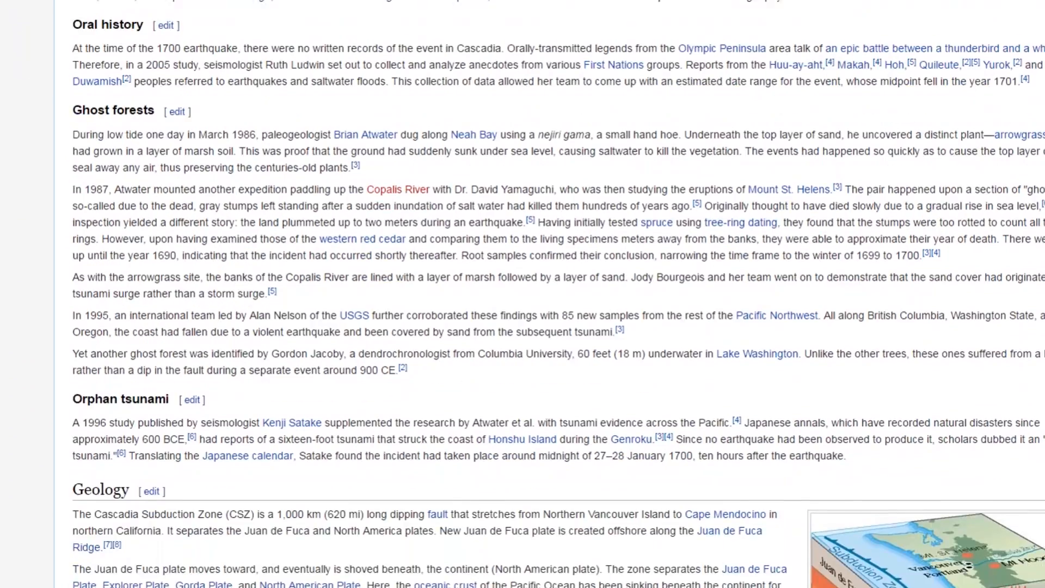
scroll(down, 3)
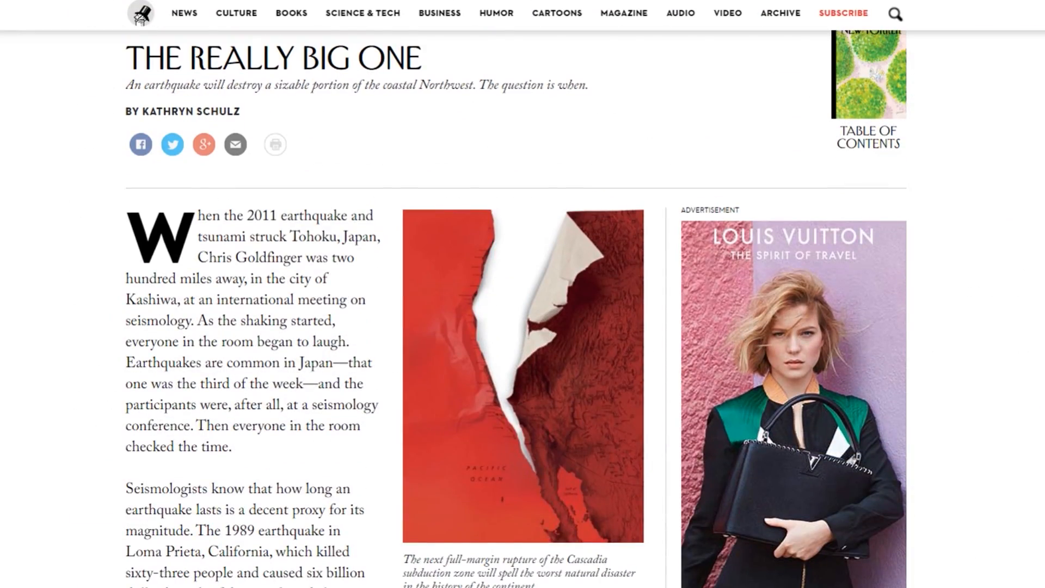
scroll(down, 3)
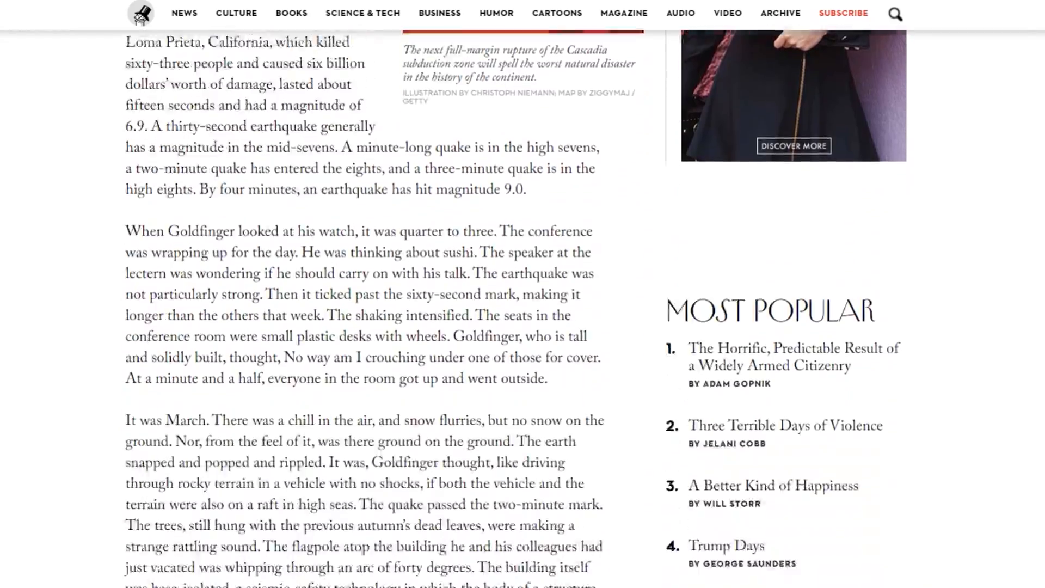